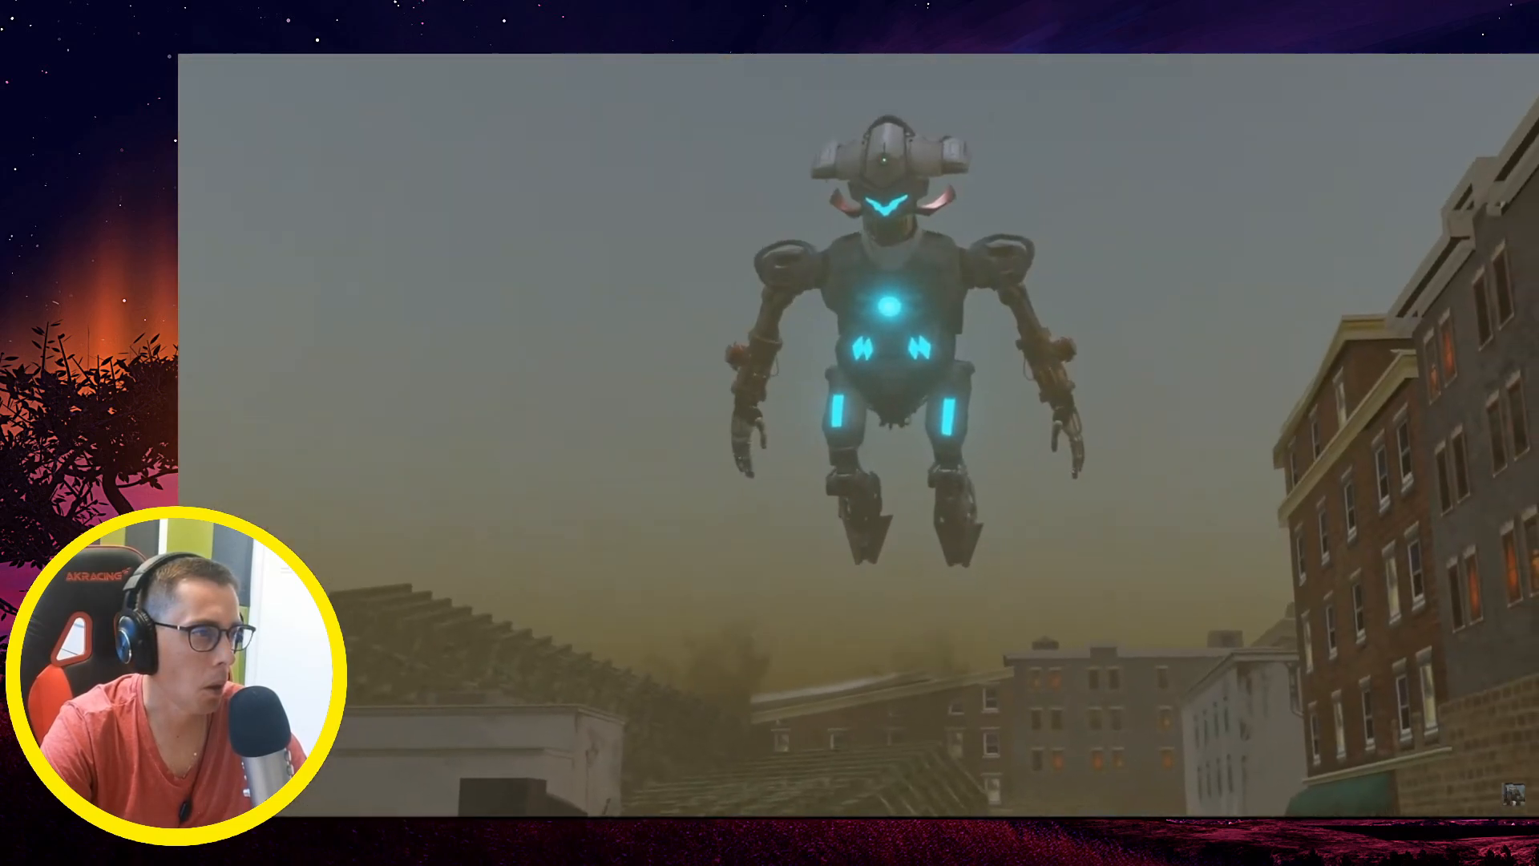
Step: Resume episode 65, then pause it at 0:35 of its 0:40 length
left_click(858, 436)
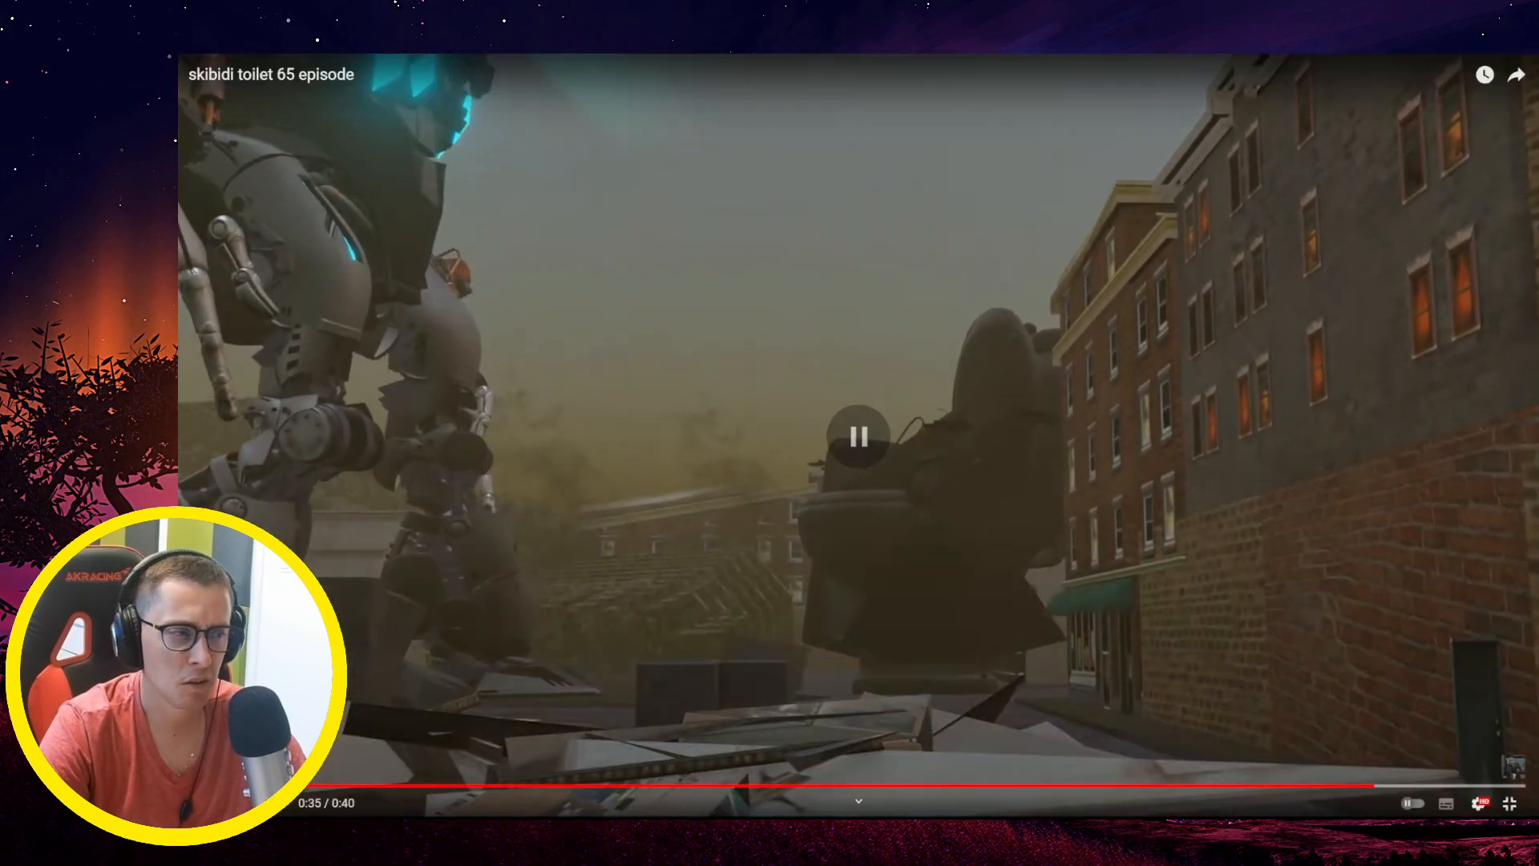
left_click(857, 436)
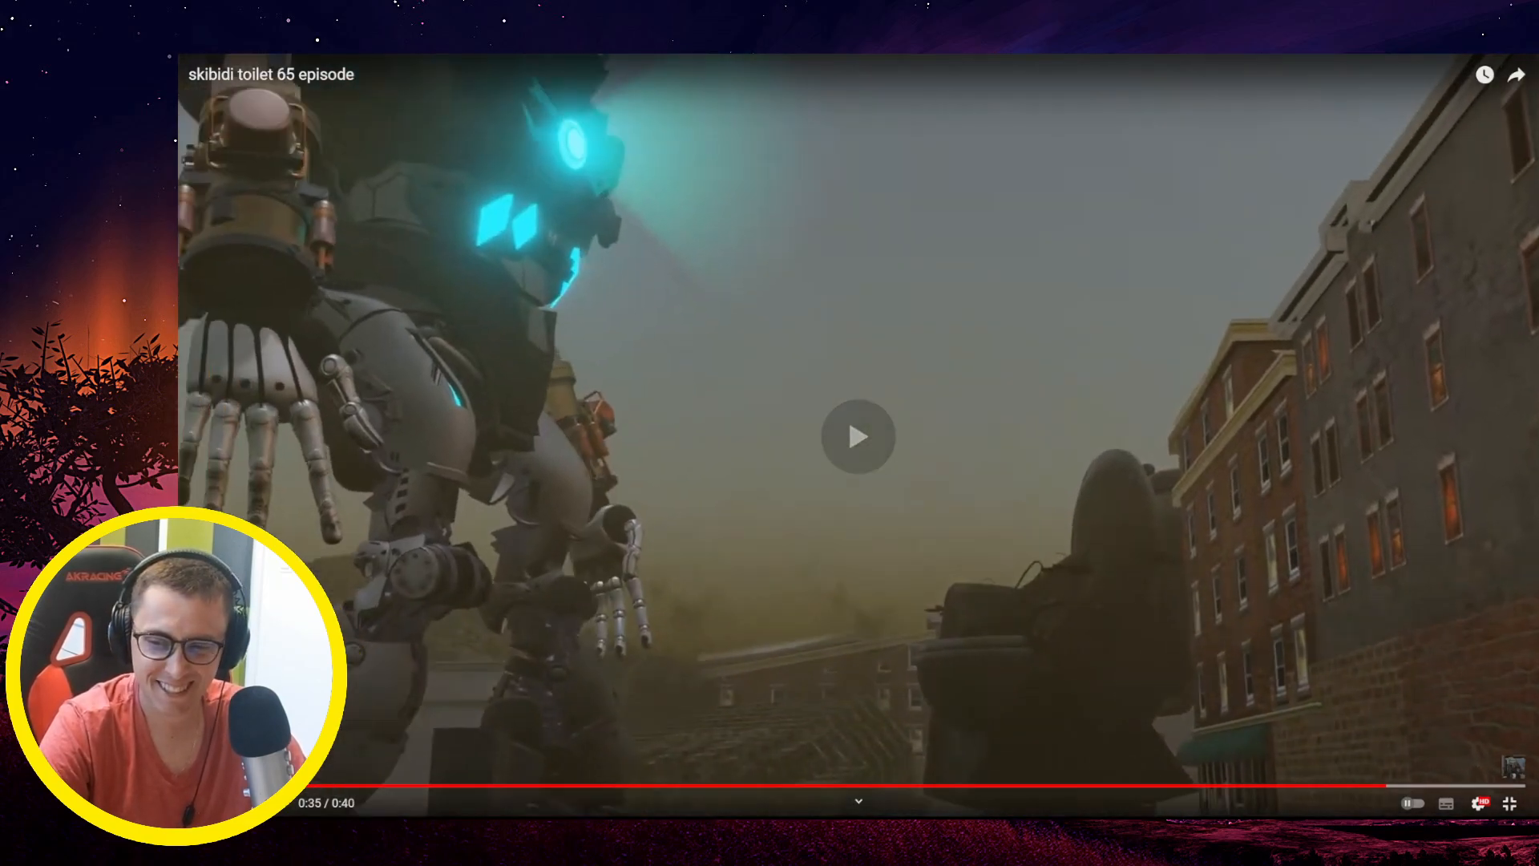
Step: Bring up episode 64 in full-screen, stopped at 0:01 of 0:48
left_click(858, 434)
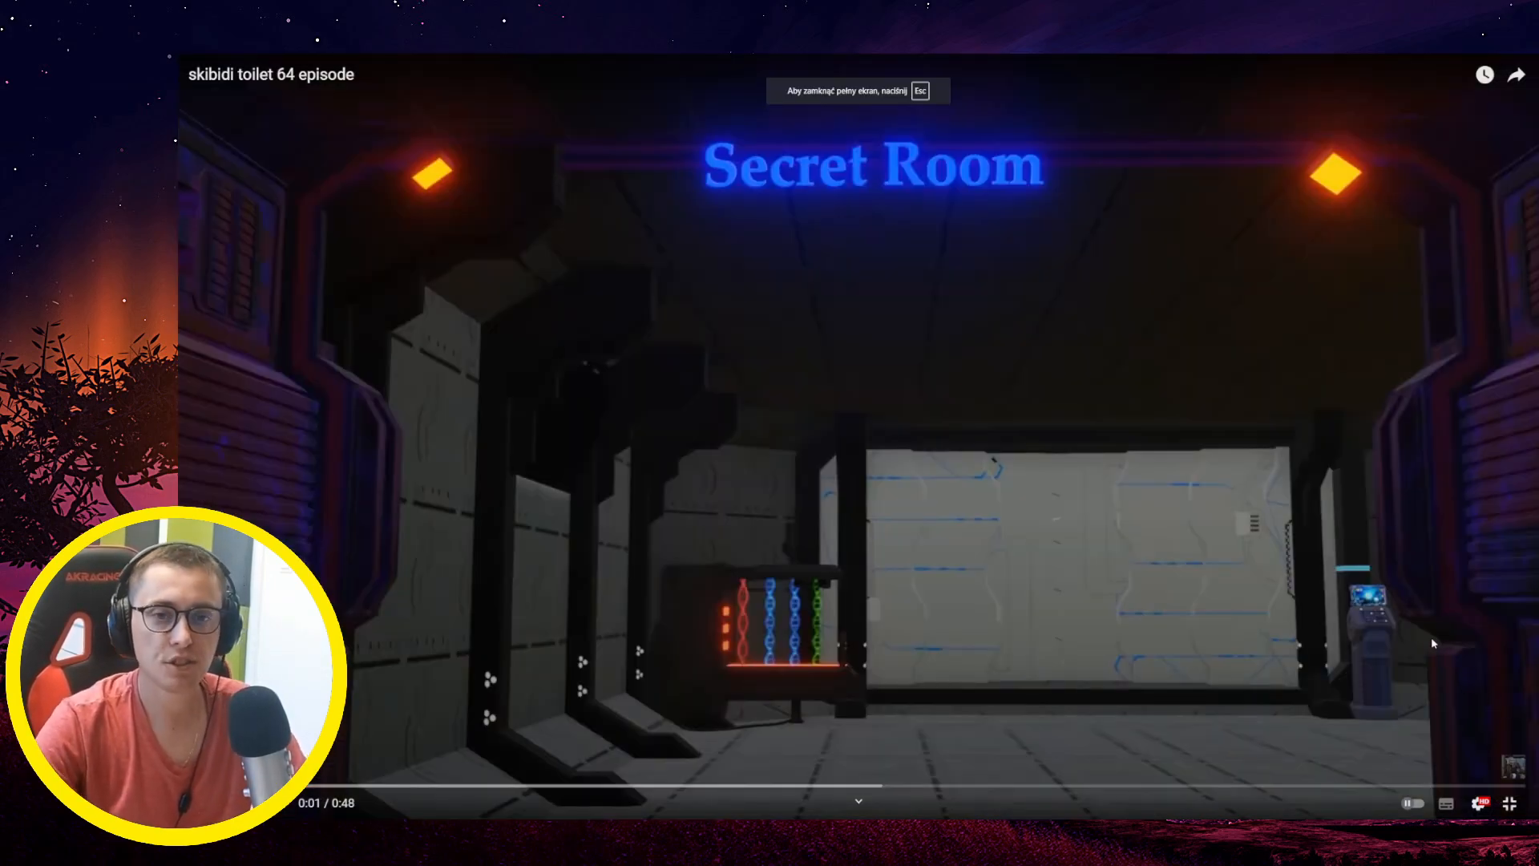
key("Escape")
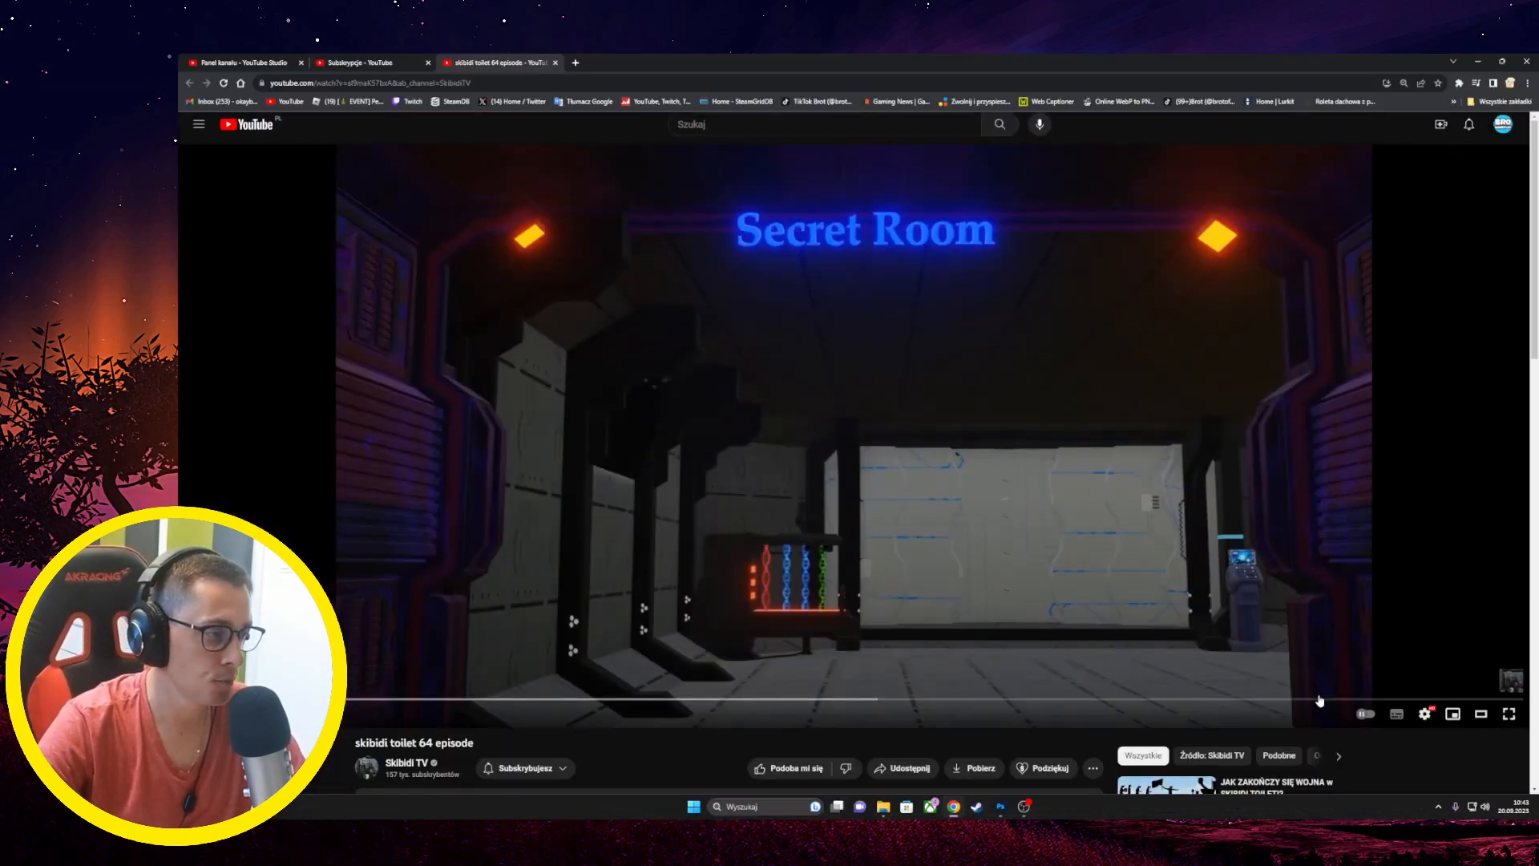
left_click(1509, 713)
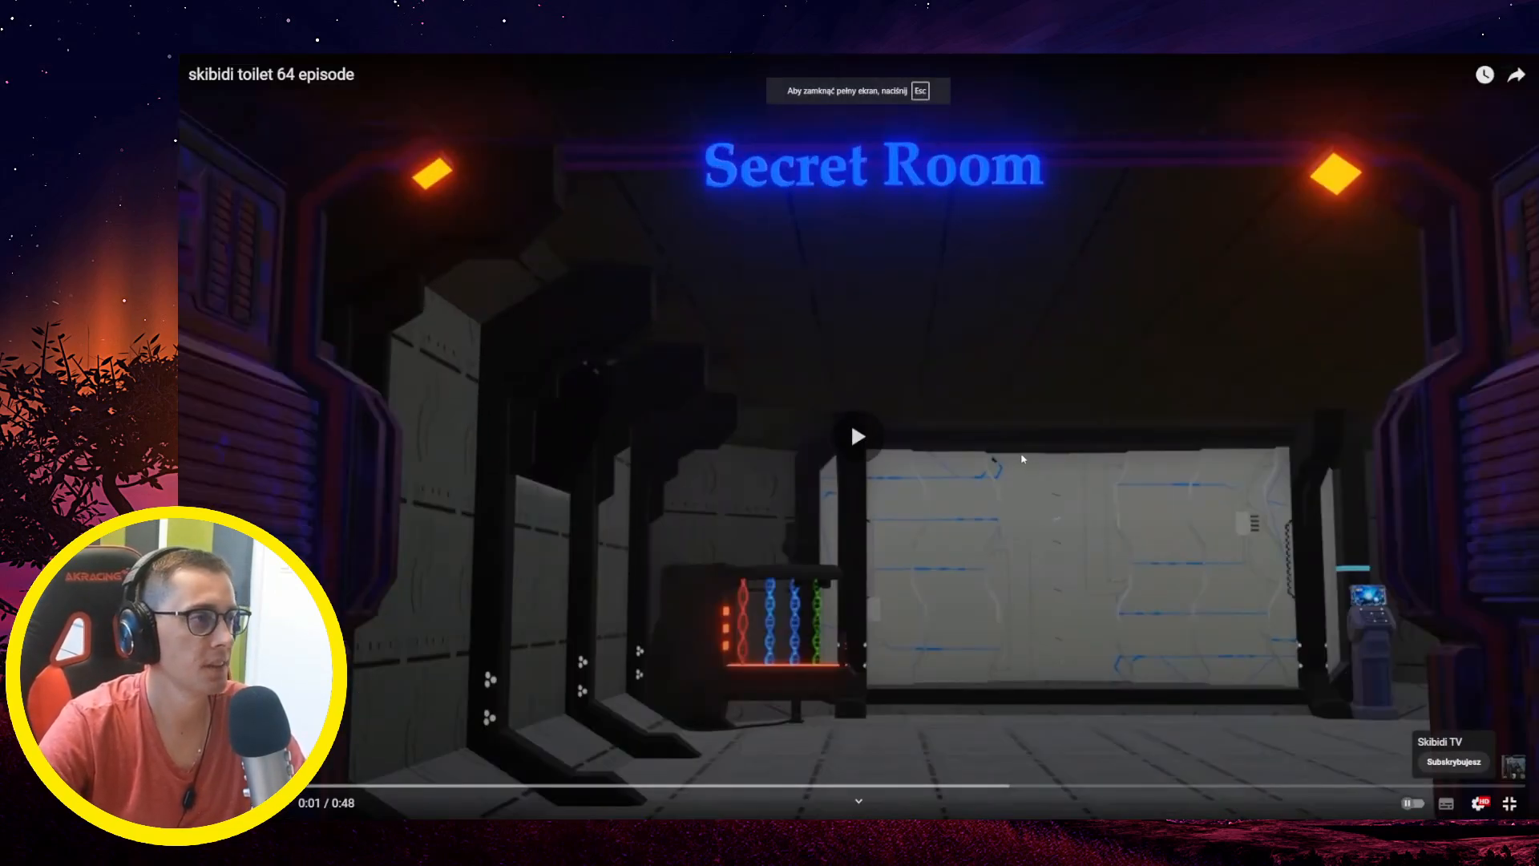